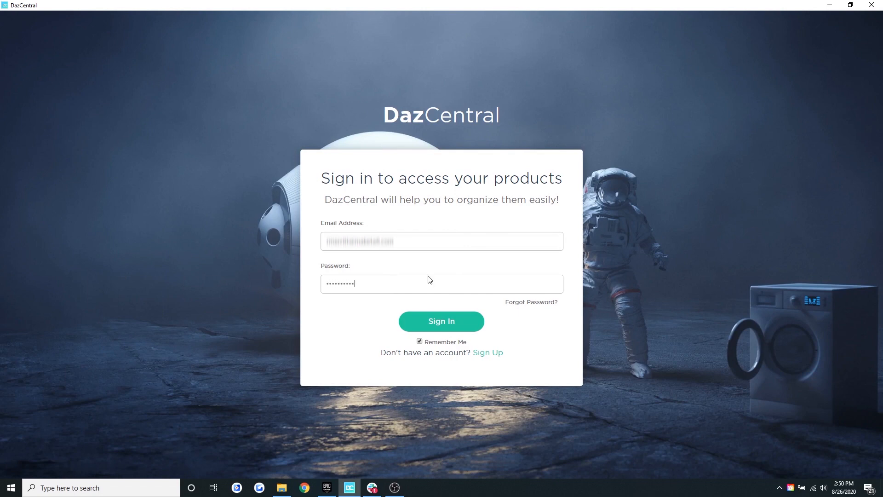
# Sign in to DazCentral using the entered email and password.
pyautogui.click(442, 321)
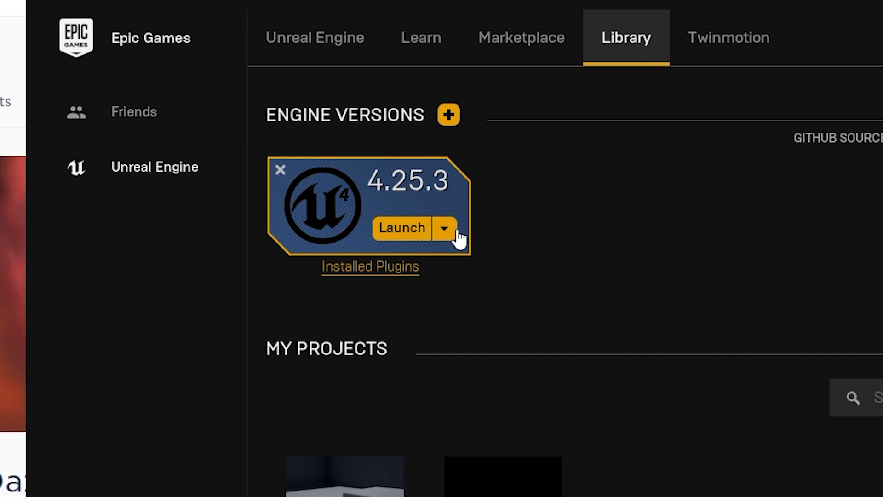
pyautogui.moveTo(627, 338)
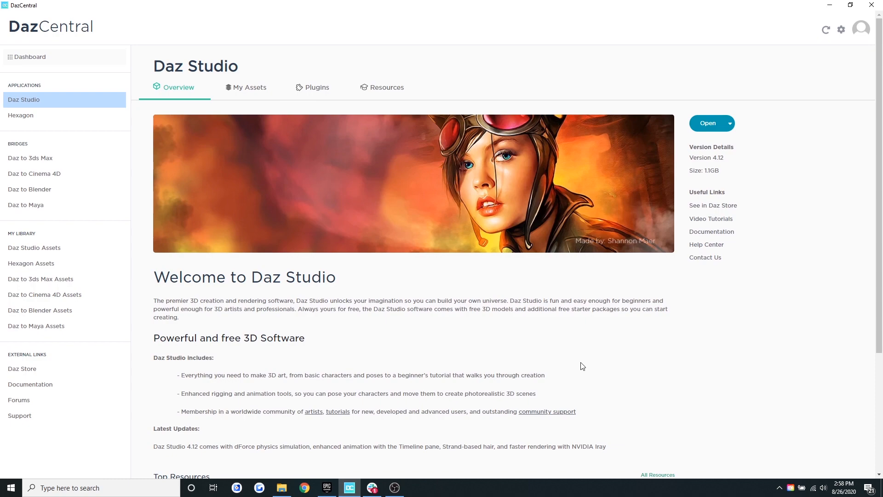
# Install Daz to Unreal Bridge from the Plugins list, with UE_4.25 as the engine path.
pyautogui.click(317, 87)
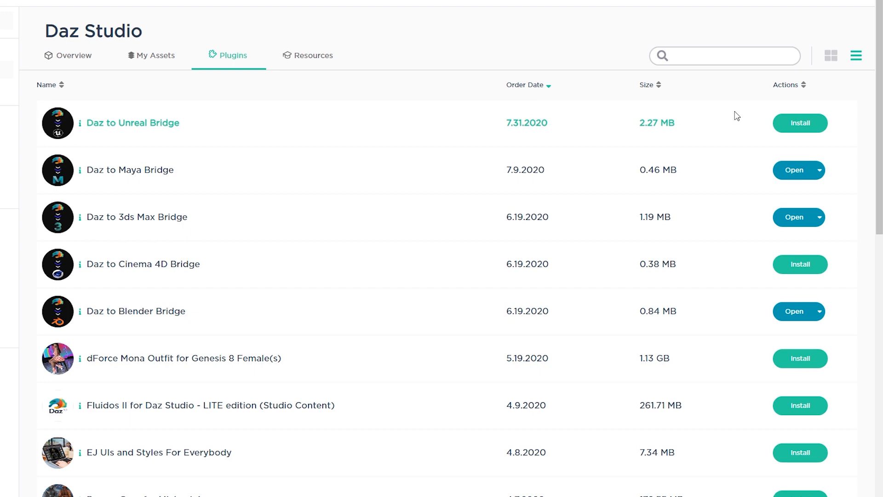
pyautogui.click(800, 123)
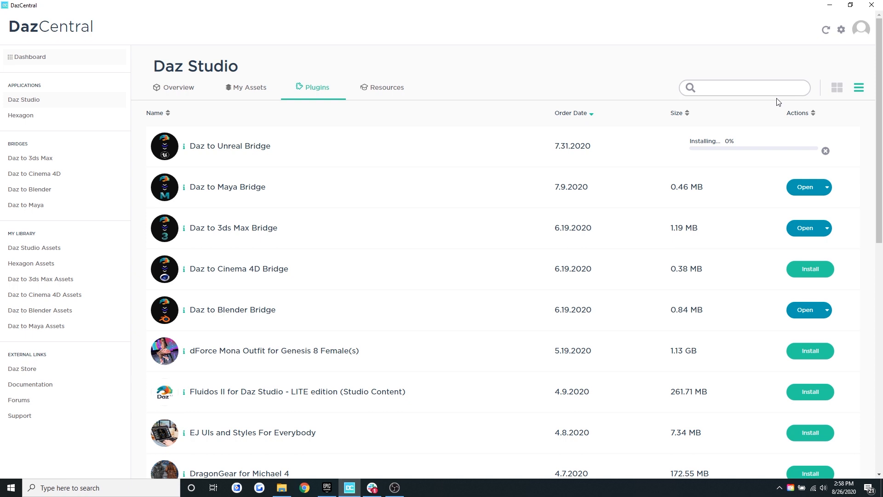
pyautogui.moveTo(765, 47)
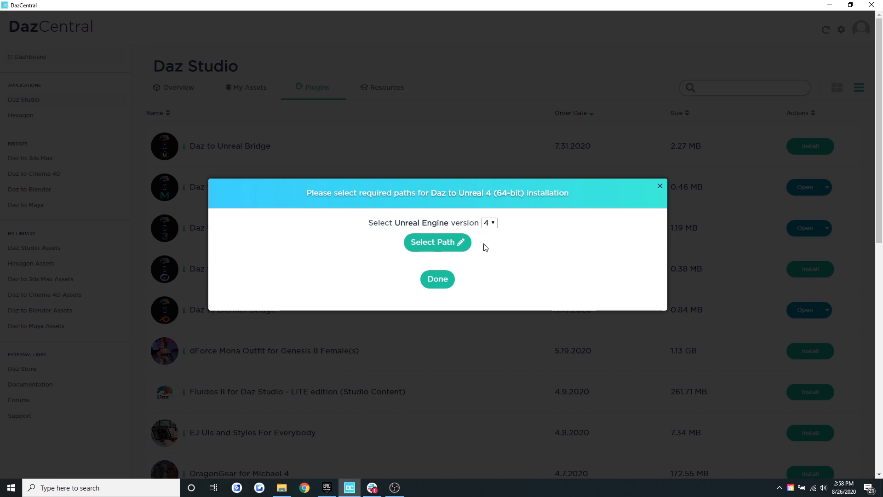
pyautogui.click(437, 242)
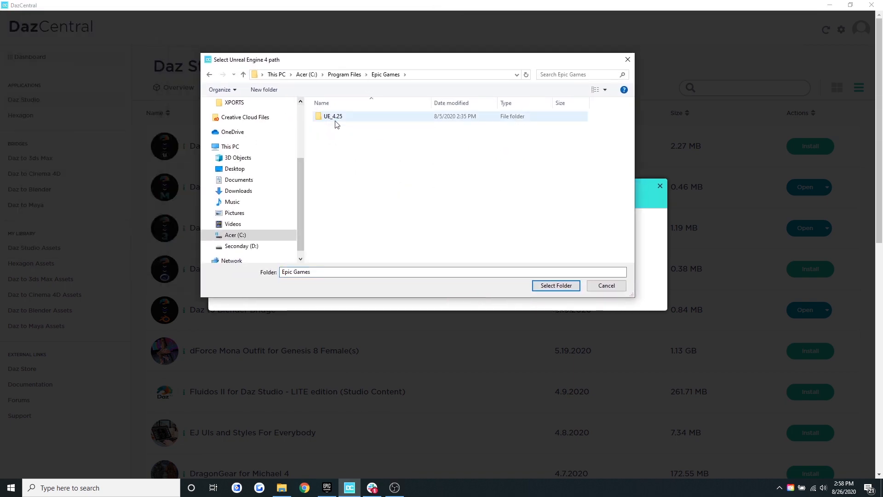
pyautogui.click(555, 285)
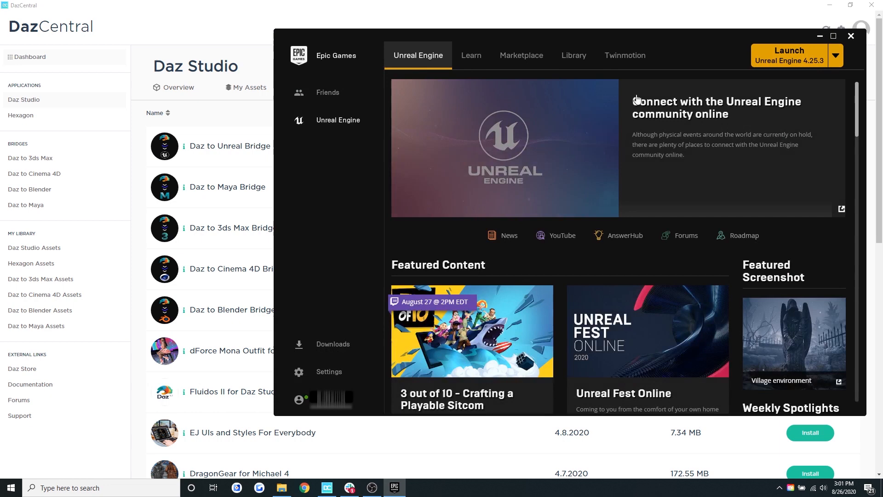
# Launch Unreal Engine 4.25.3 and set up a Third Person Games project named TestProject.
pyautogui.click(789, 55)
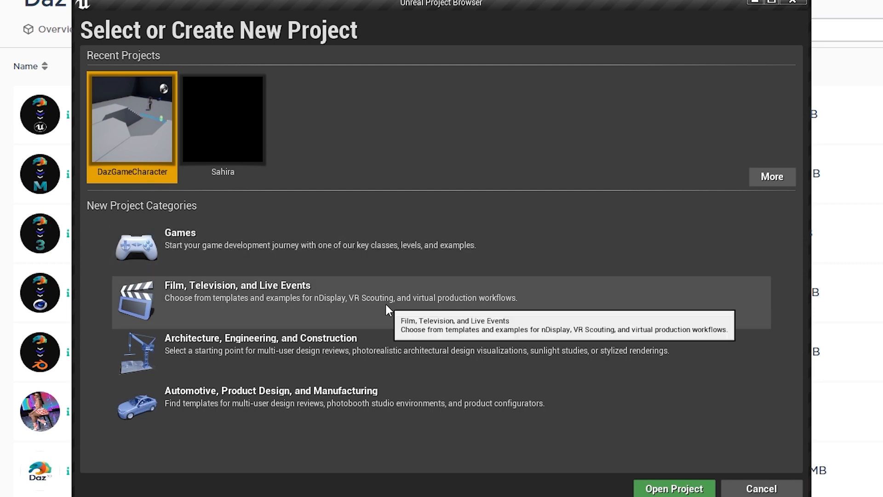
pyautogui.click(179, 233)
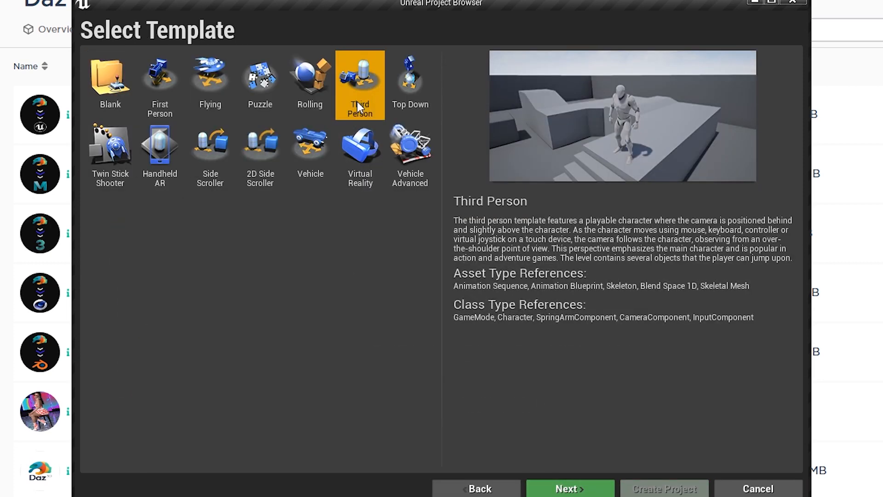
pyautogui.click(567, 489)
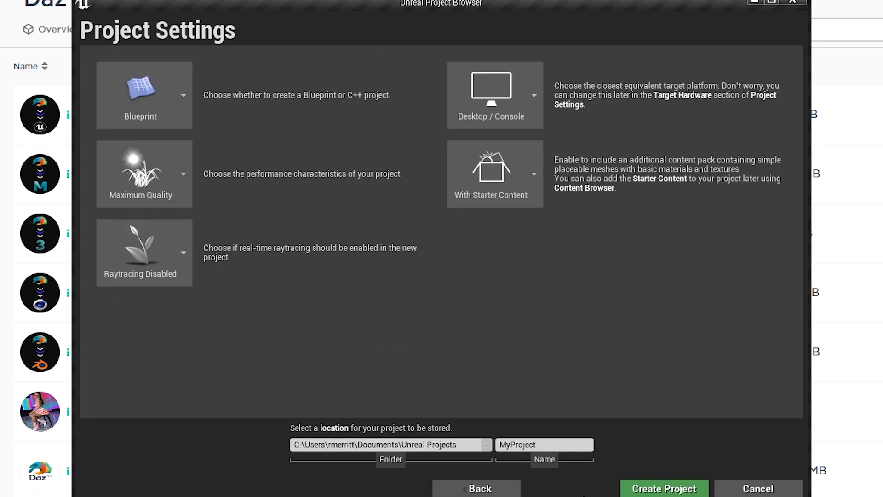
pyautogui.click(544, 444)
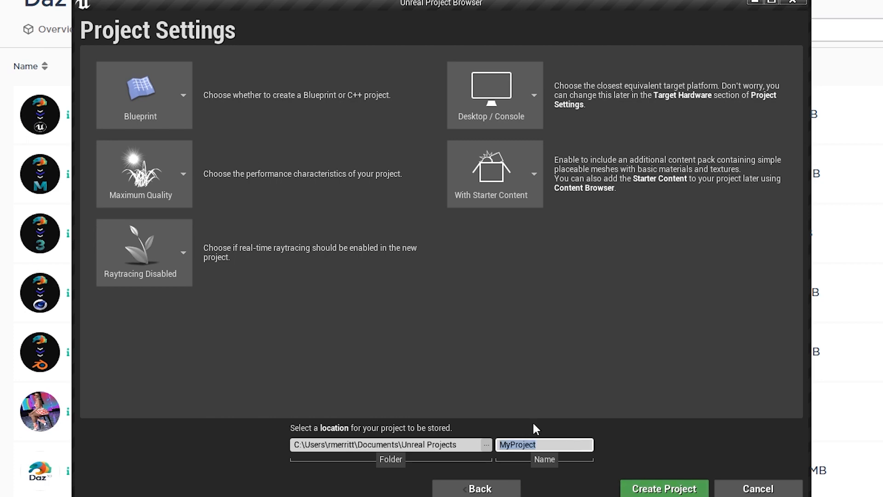
pyautogui.write('TestProject')
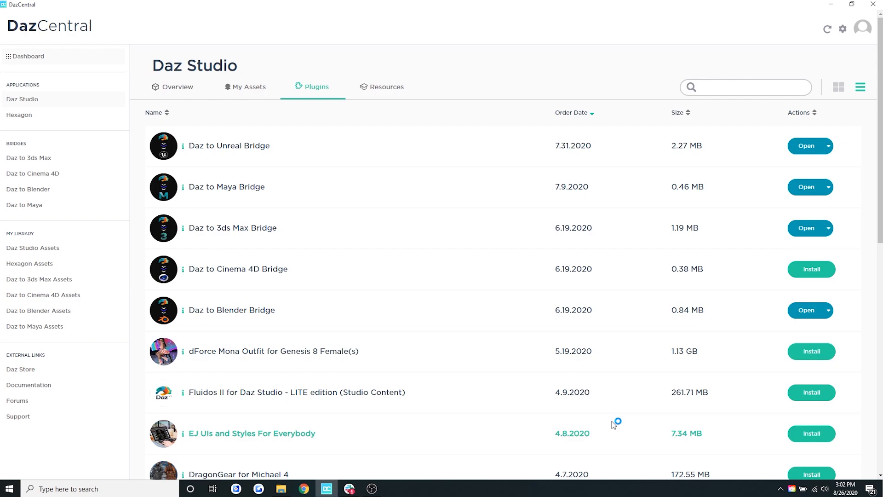
# Enable the installed DazToUnreal 3.0 plugin in Settings > Plugins.
pyautogui.click(396, 488)
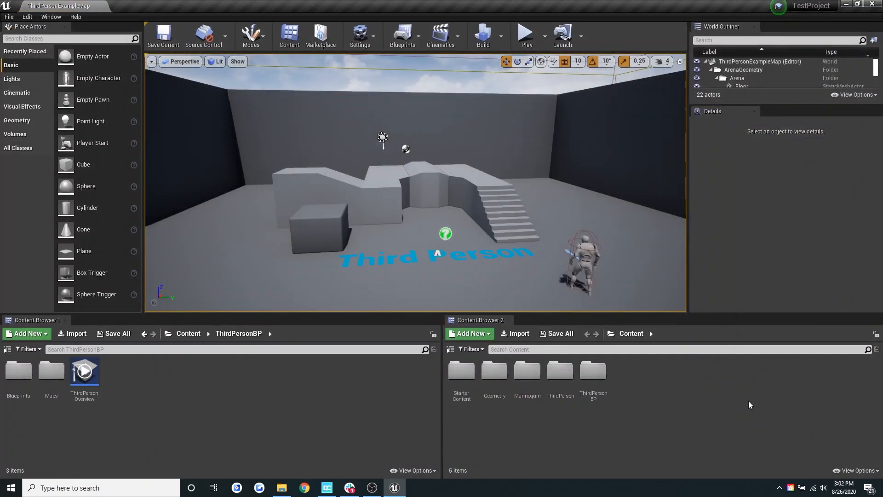
pyautogui.click(360, 35)
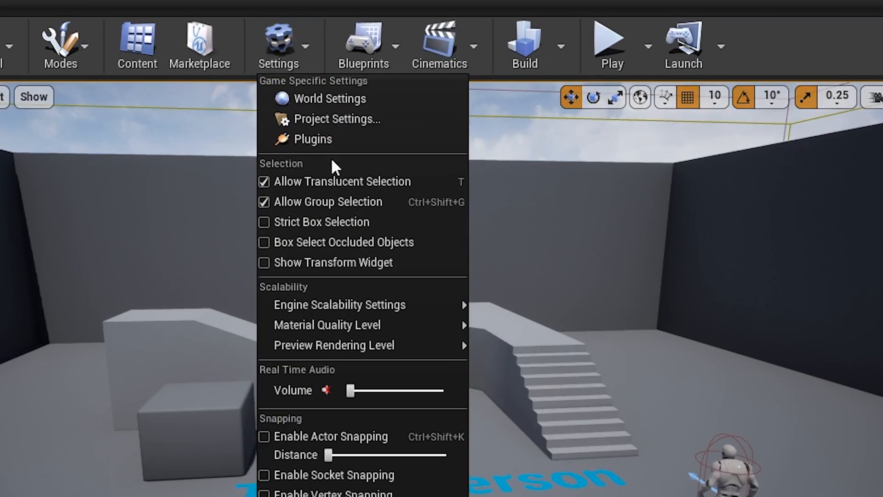
pyautogui.click(312, 139)
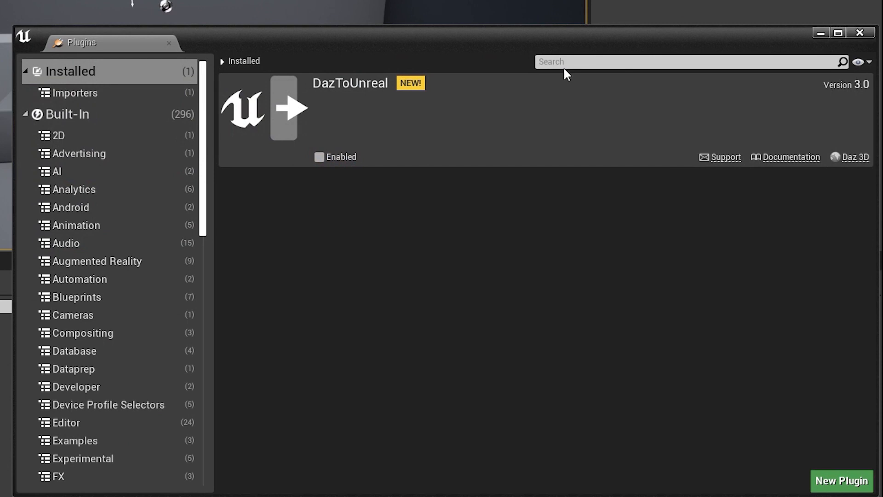
pyautogui.moveTo(398, 96)
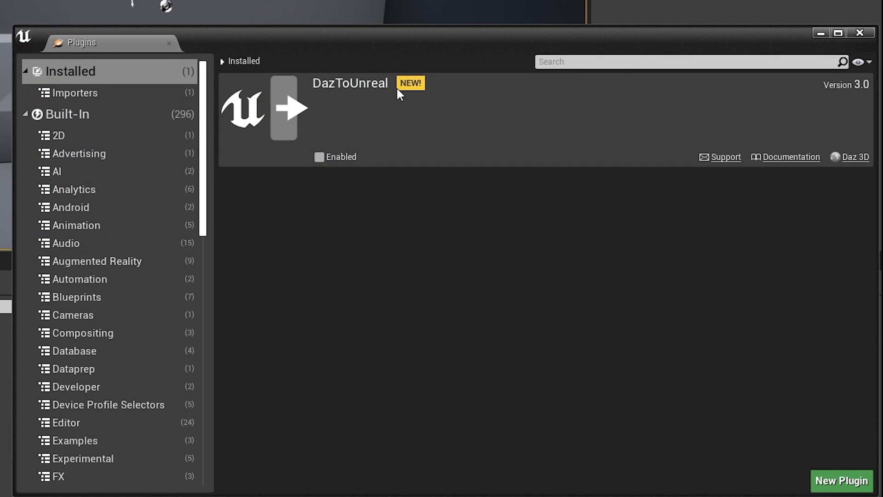
pyautogui.click(319, 157)
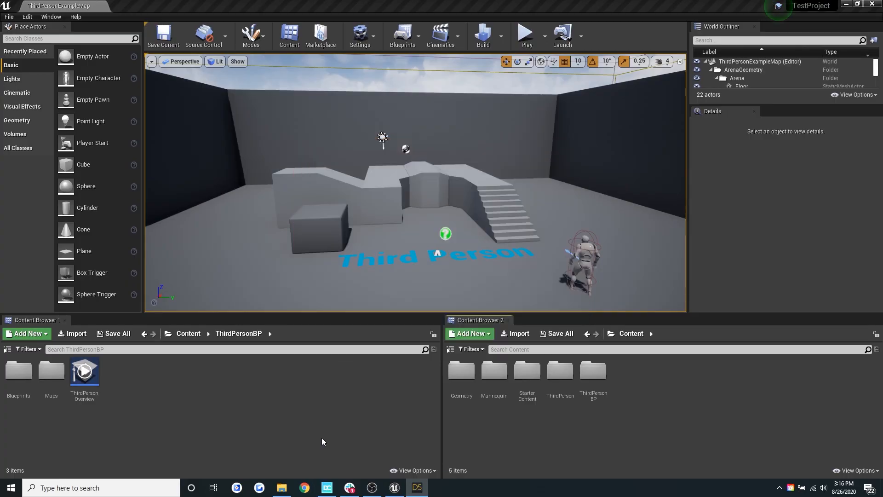
# Export Diego through File > Daz to Unreal as a Skeletal Mesh with Enable Morphs unchecked.
pyautogui.click(371, 488)
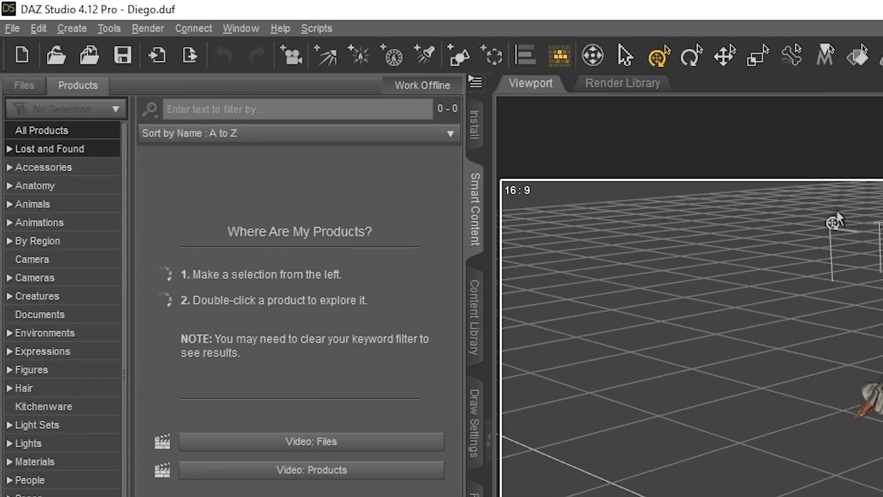
pyautogui.click(11, 28)
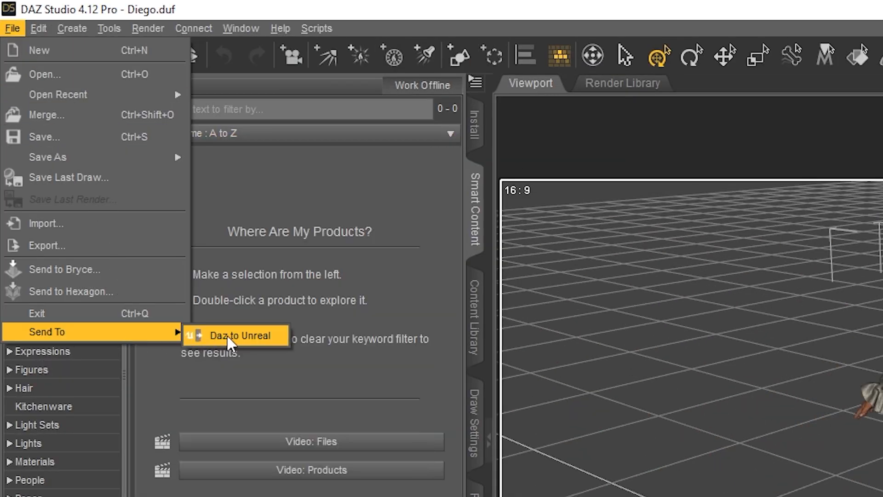
pyautogui.click(237, 336)
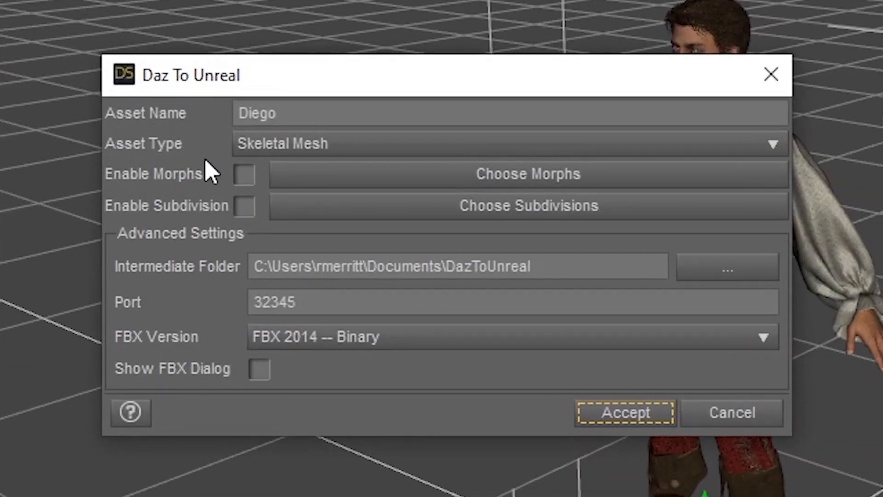
pyautogui.click(244, 177)
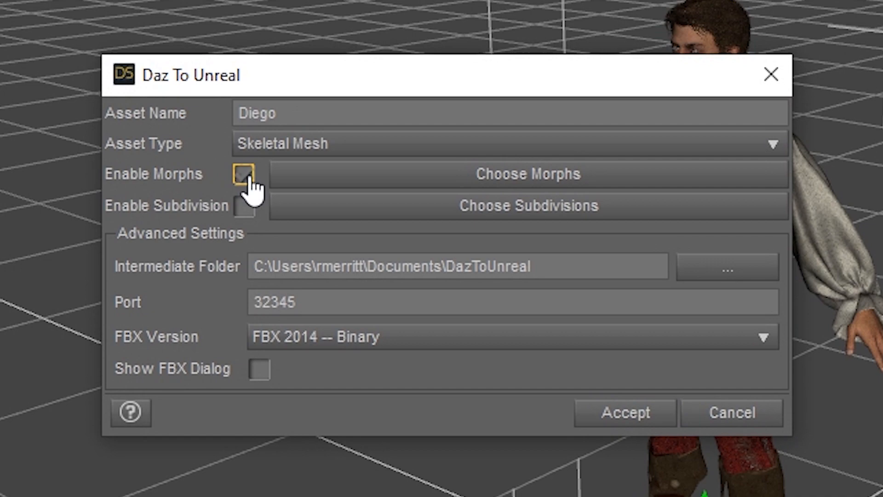
pyautogui.click(529, 174)
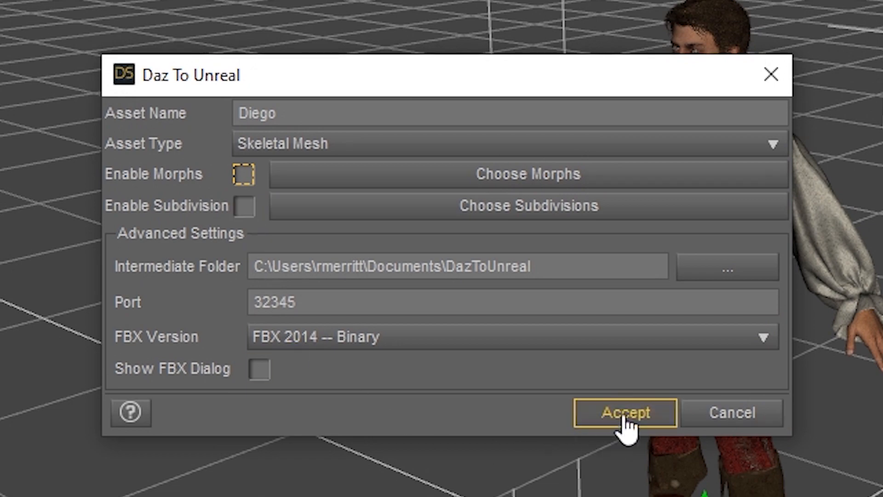
pyautogui.click(625, 412)
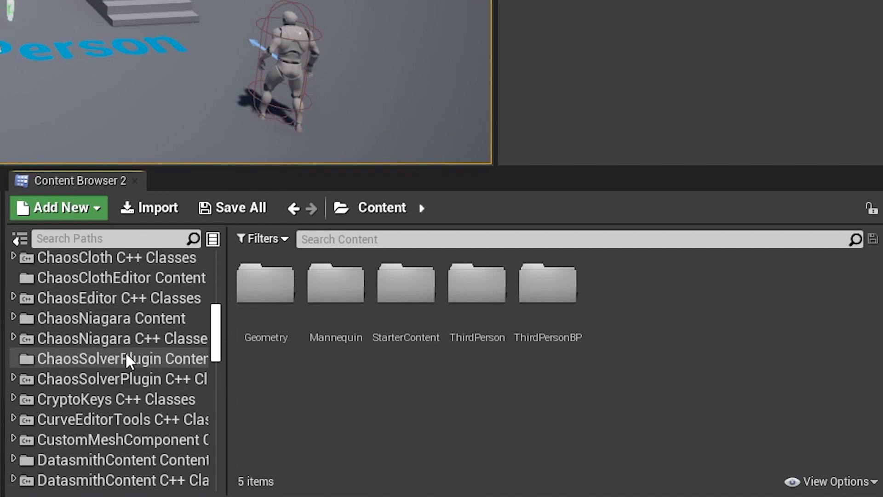
# Open Genesis8BaseSkeleton and set its retarget base pose to Genesis8ToHumanoidPose via Modify Pose.
pyautogui.scroll(-3)
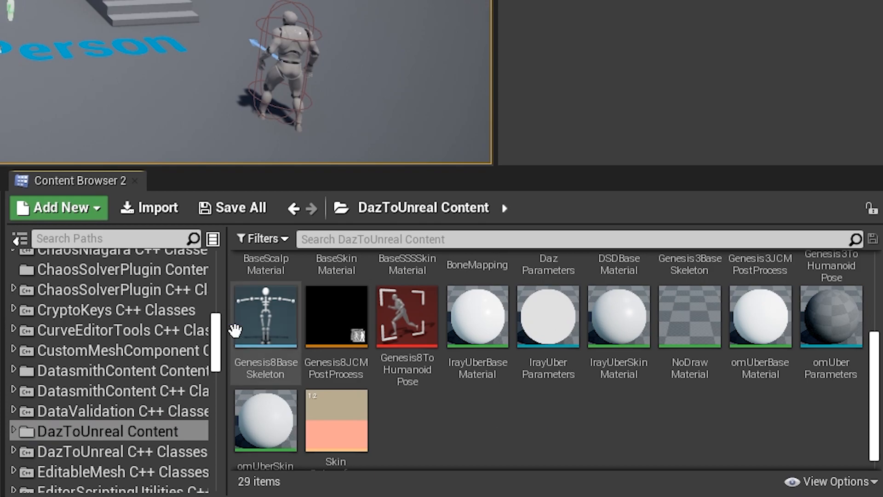
pyautogui.doubleClick(265, 315)
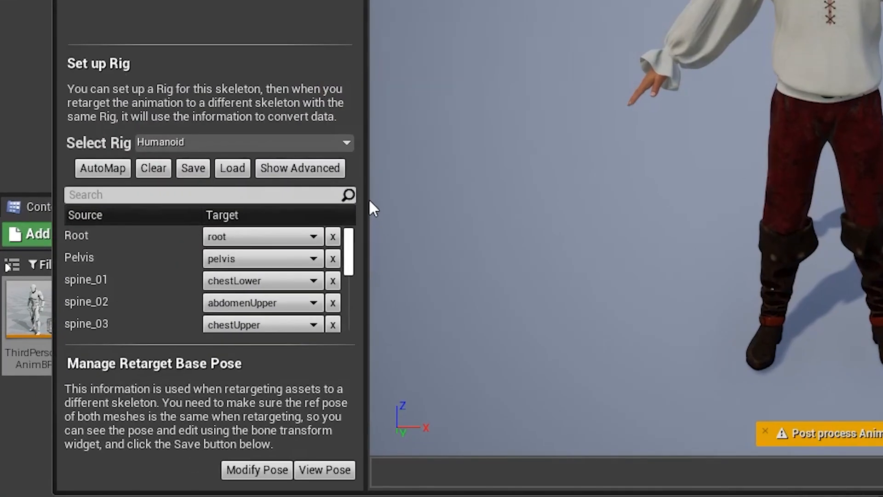
pyautogui.click(255, 483)
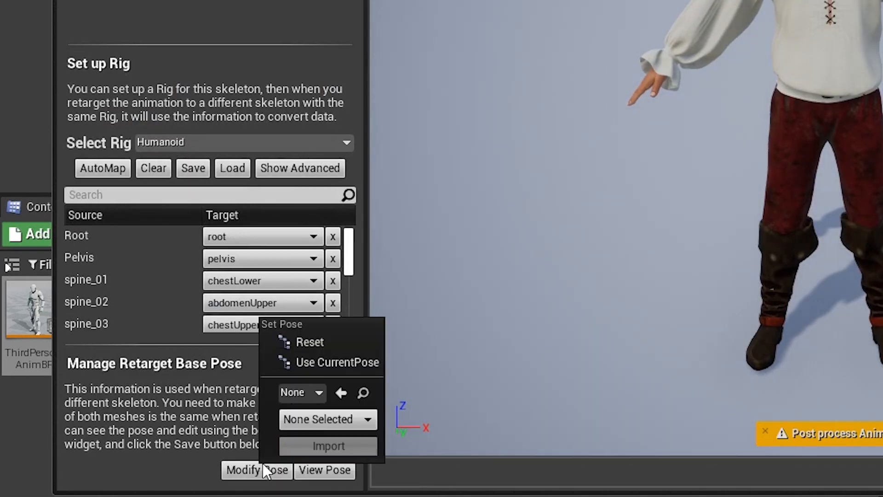
pyautogui.click(302, 393)
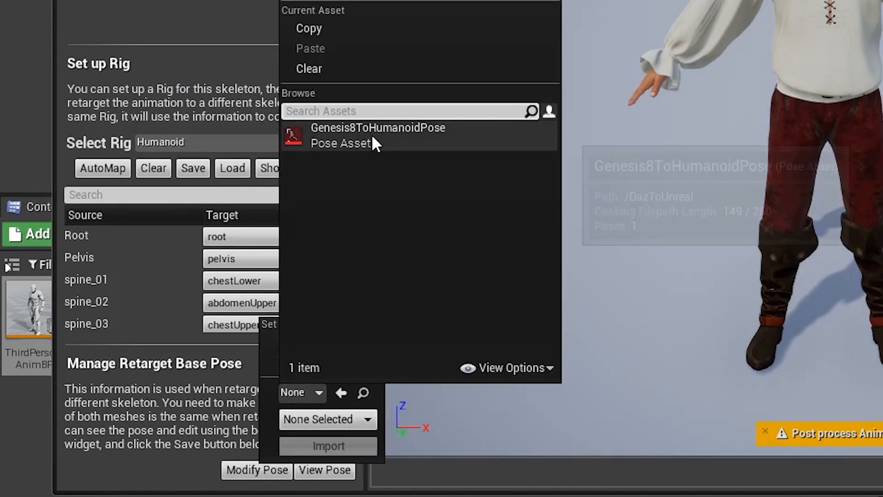
pyautogui.moveTo(377, 145)
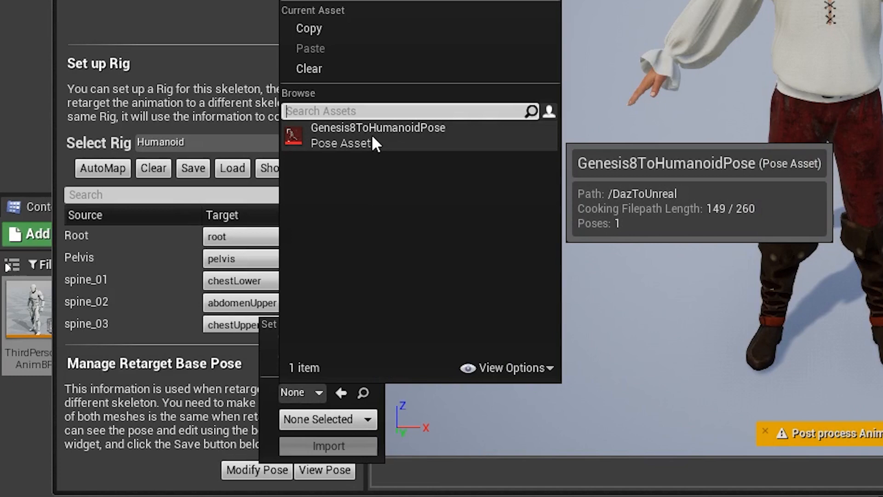
pyautogui.click(378, 135)
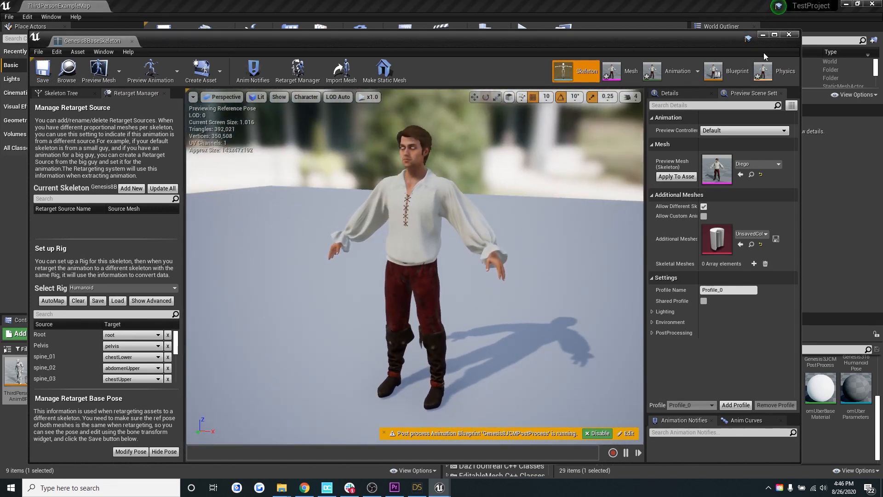
# Assign the Humanoid rig to UE4_Mannequin_Skeleton in Mannequin > Character > Mesh.
pyautogui.click(790, 34)
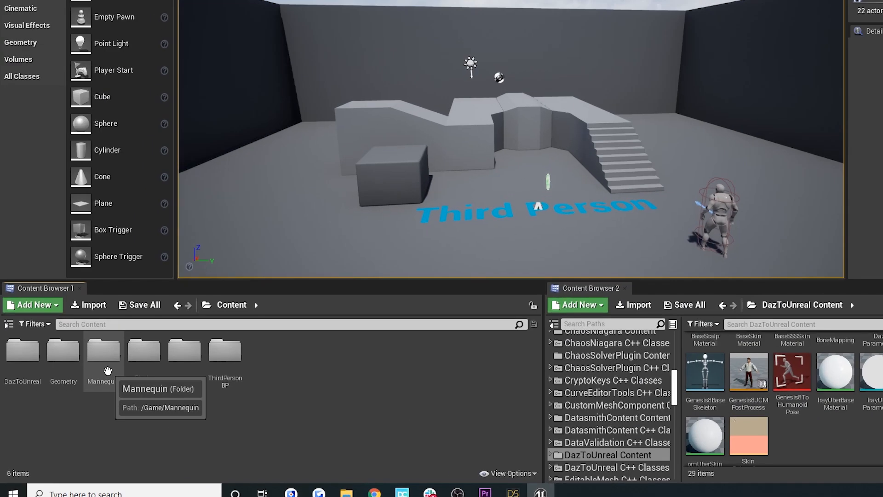
pyautogui.doubleClick(104, 350)
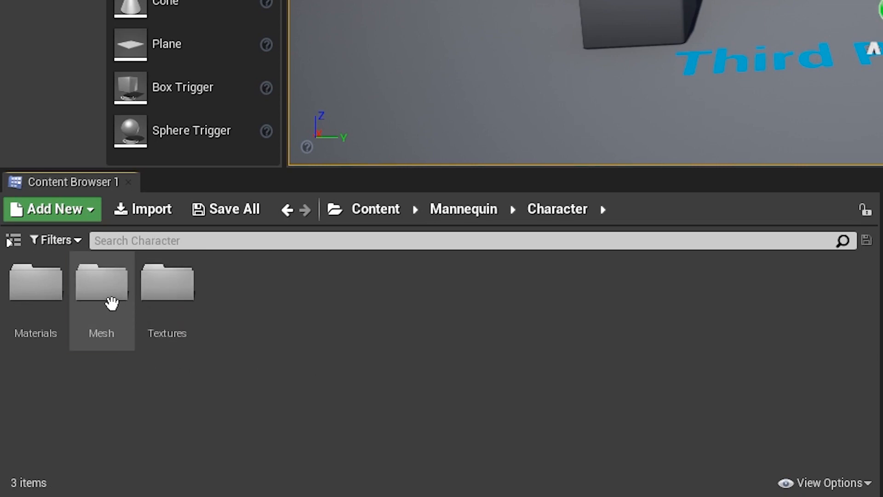
pyautogui.click(101, 284)
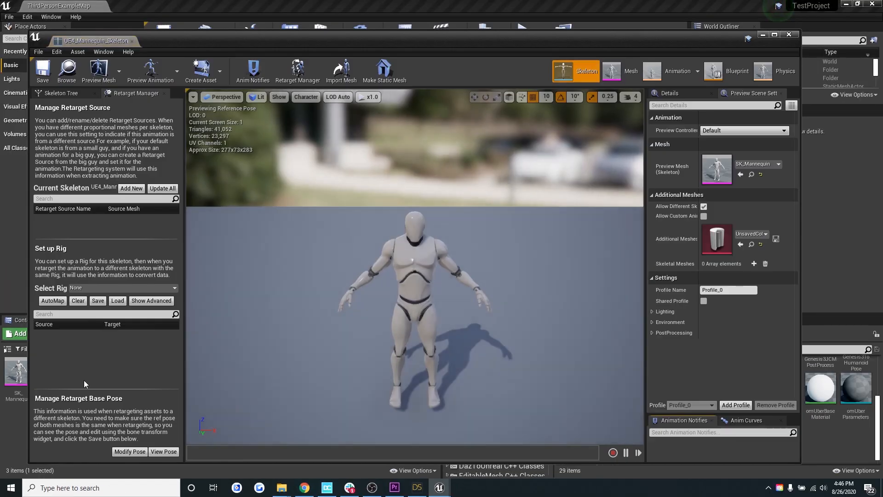
pyautogui.click(123, 288)
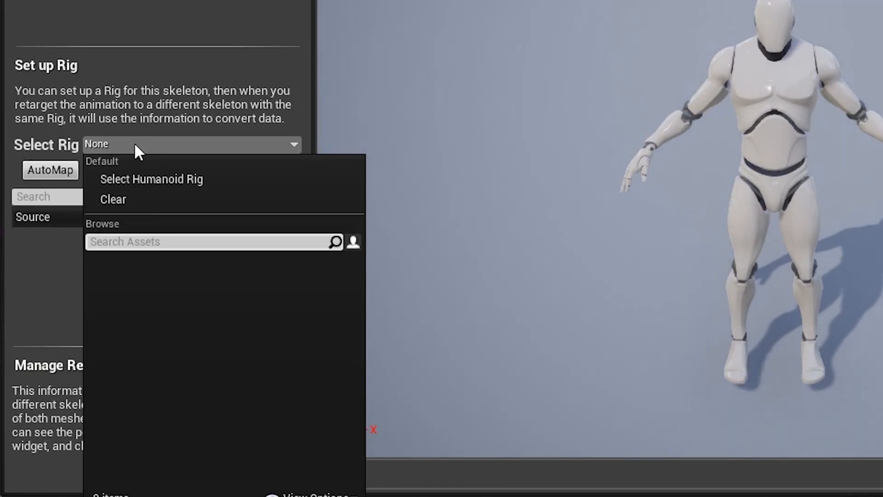
pyautogui.click(151, 179)
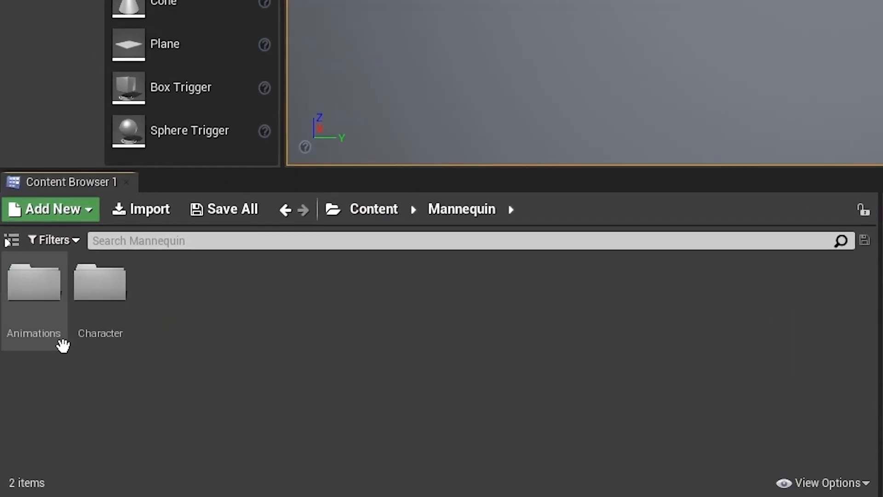
# Retarget ThirdPerson_AnimBP from Mannequin > Animations onto Genesis8BaseSkeleton.
pyautogui.doubleClick(34, 289)
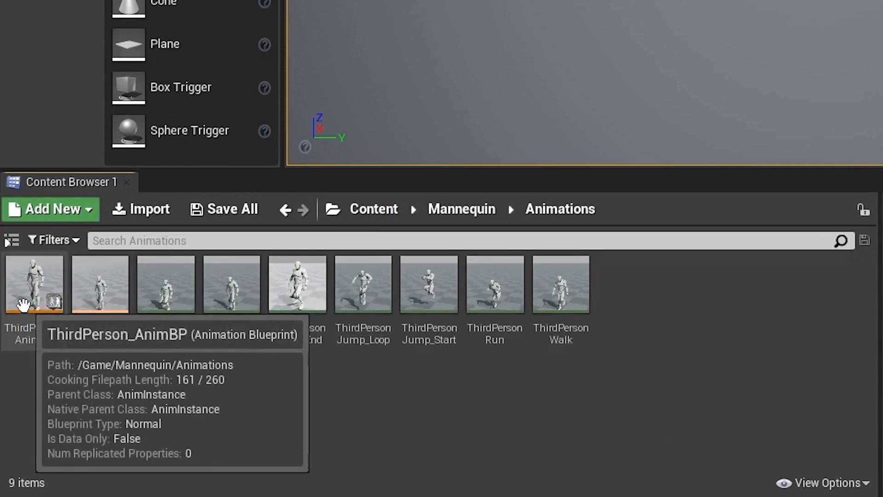
pyautogui.rightClick(32, 284)
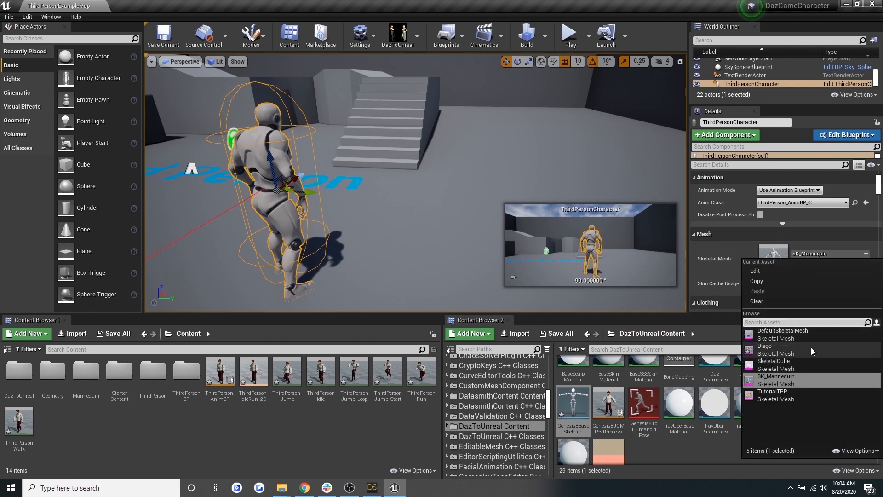
# Give ThirdPersonCharacter the Diego mesh and retargeted ThirdPerson_AnimBP class, then play the level.
pyautogui.click(765, 346)
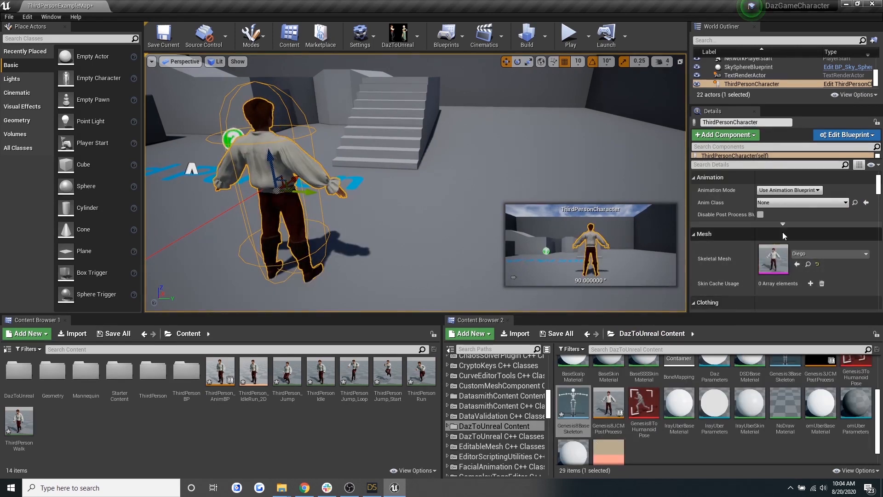
pyautogui.click(802, 202)
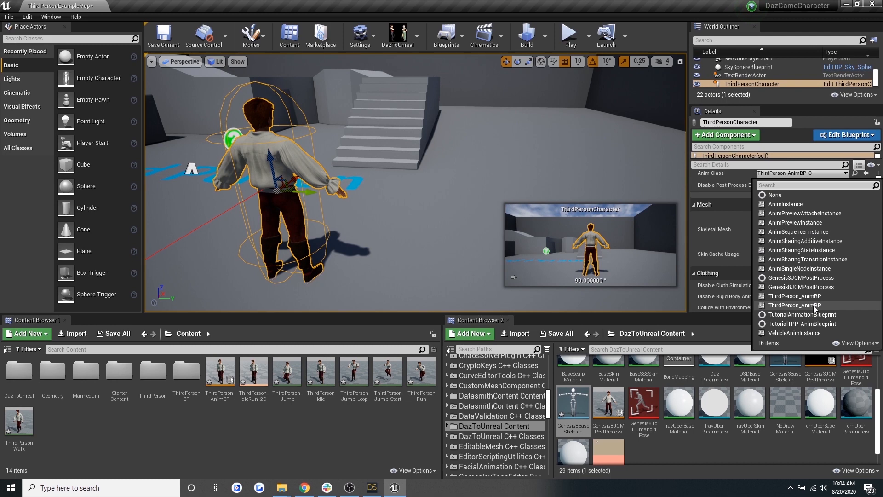
pyautogui.click(571, 33)
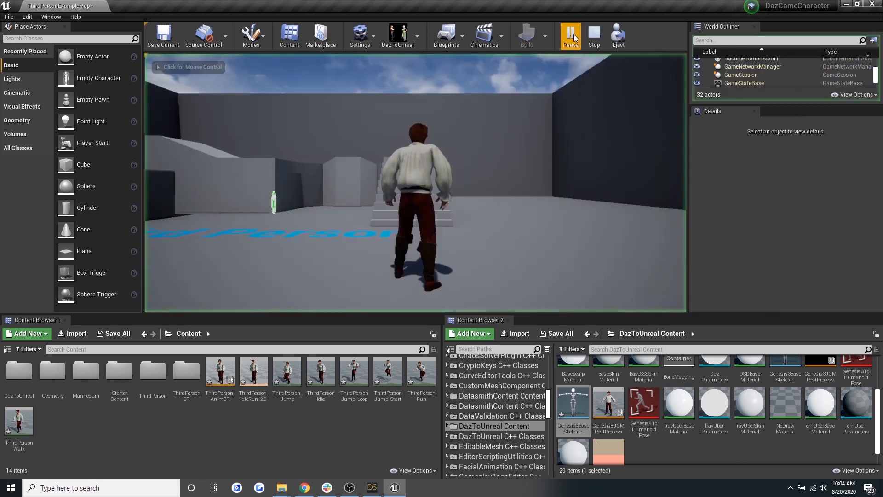
pyautogui.click(571, 32)
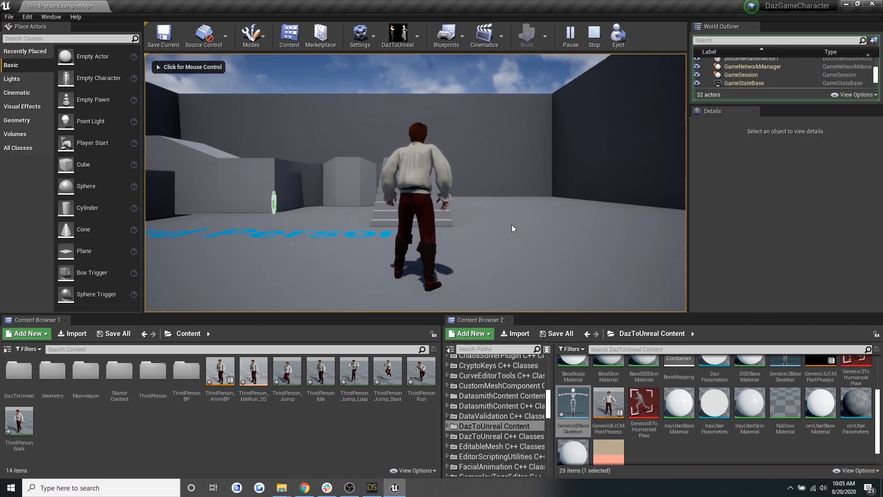